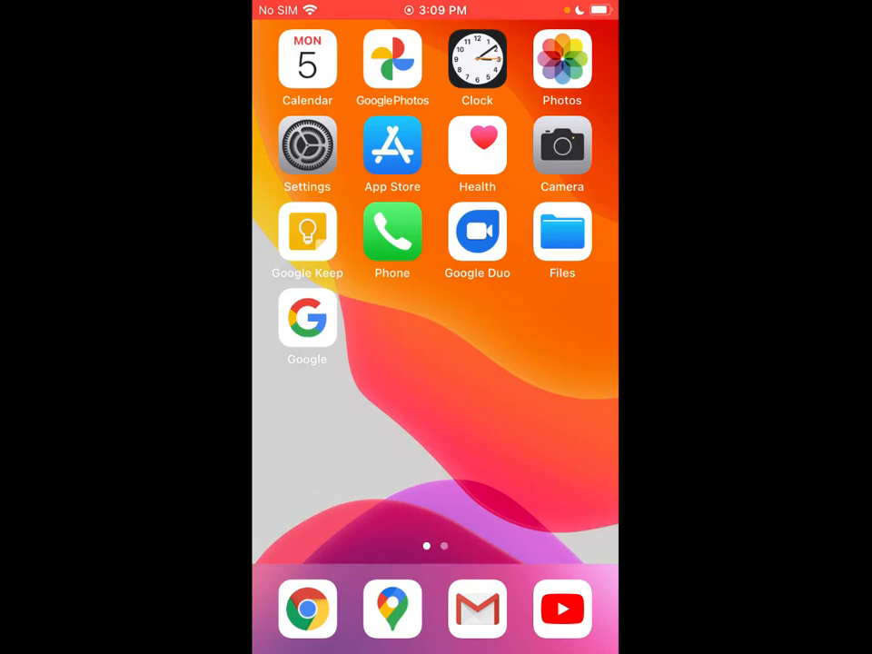
Launch Settings from the home screen and scroll to the installed-apps section with Chrome and Gmail.
left_click(308, 145)
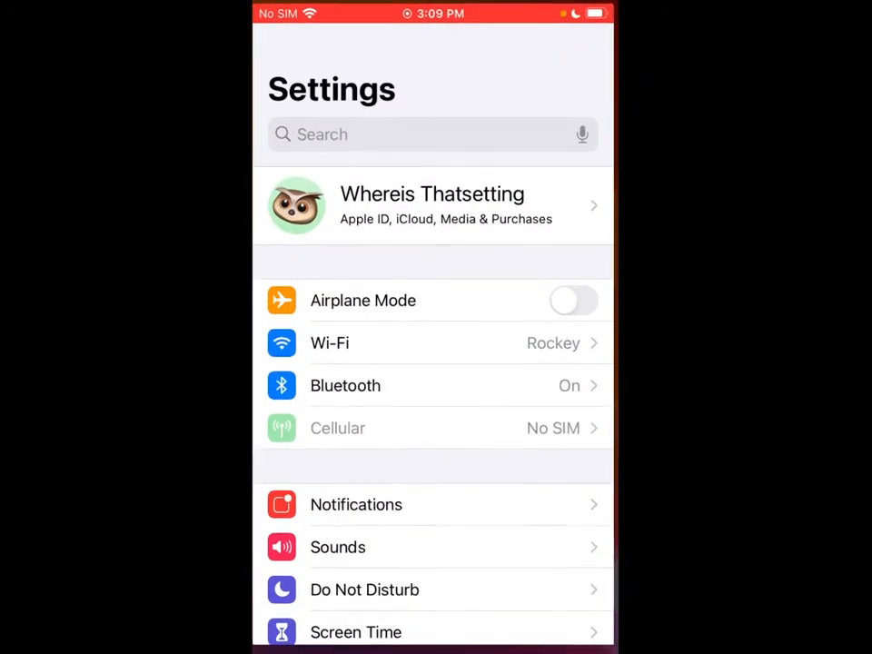
scroll("down", 3)
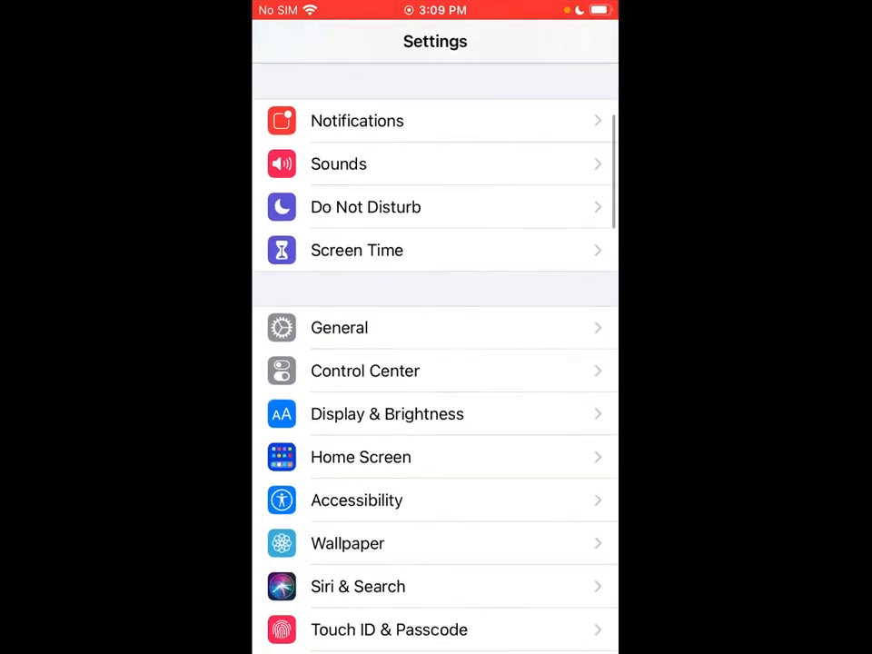
scroll("down", 3)
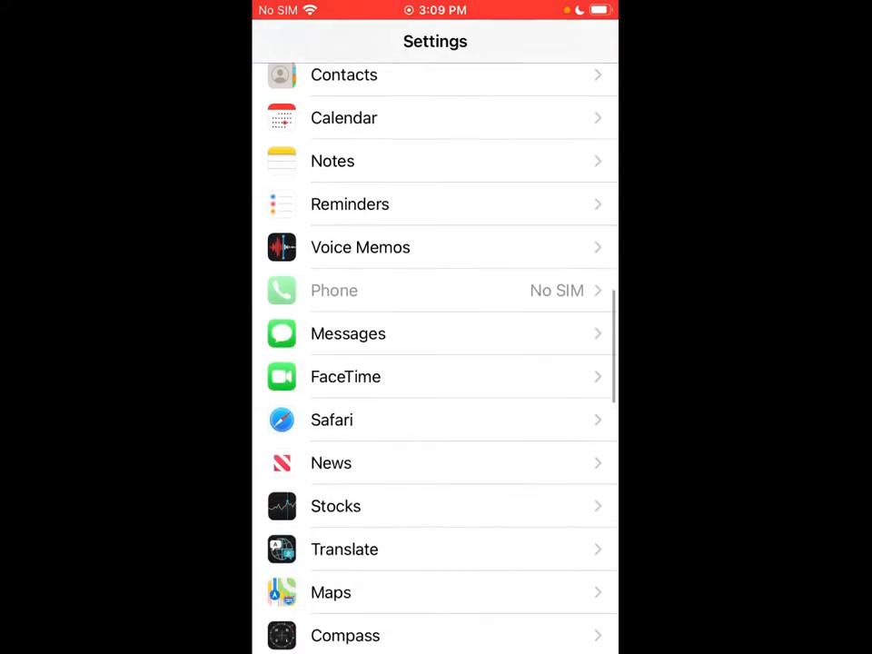
scroll("down", 3)
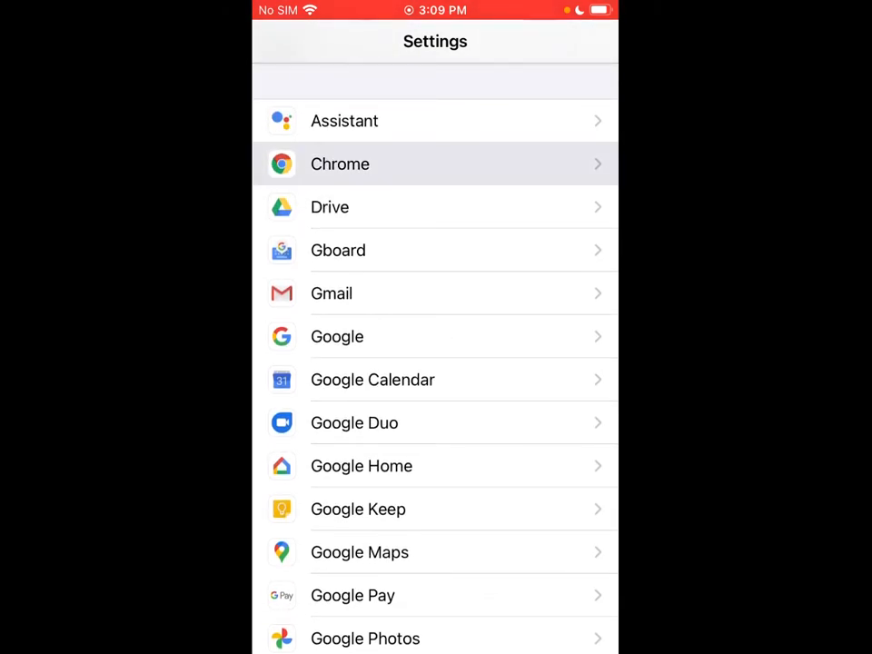
In Chrome's settings, choose Chrome under Default Browser App in place of Safari.
left_click(340, 163)
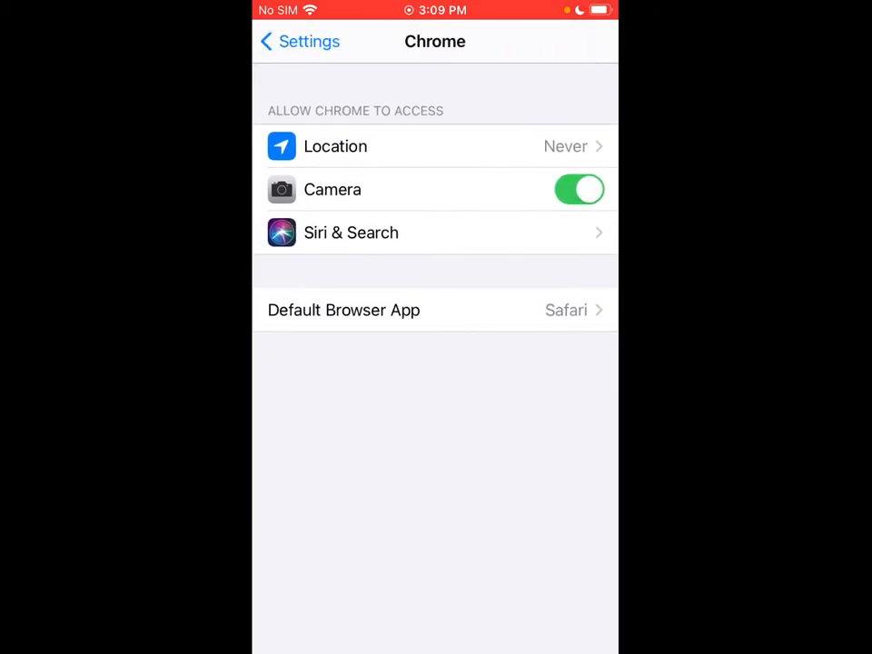
left_click(343, 308)
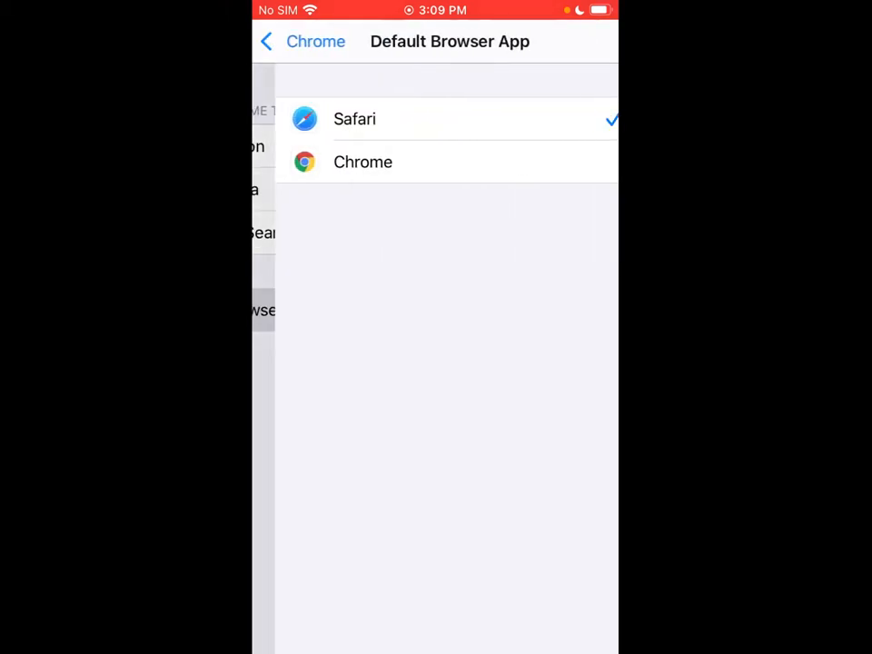
left_click(340, 162)
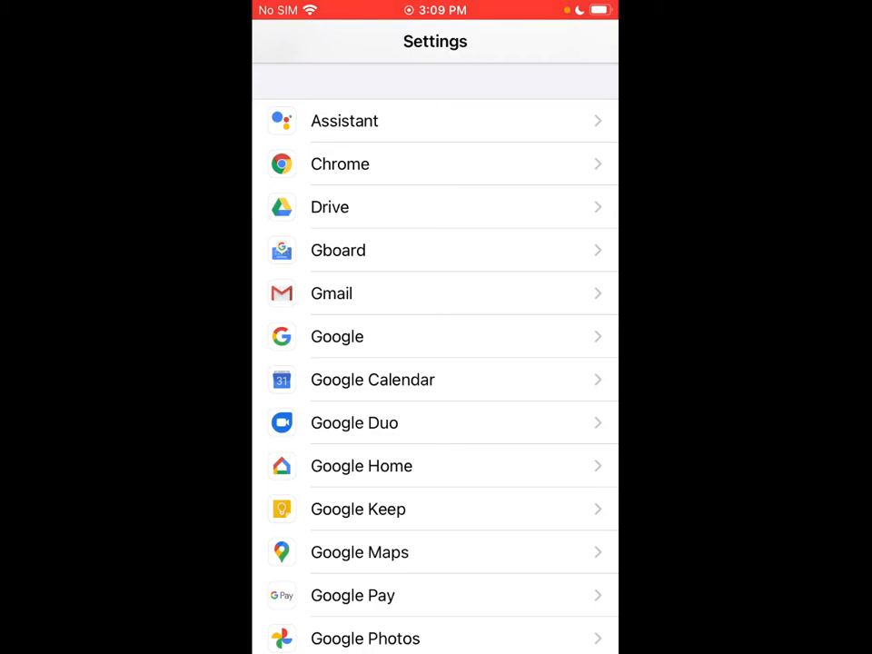
Scroll further down the app list and enter Gmail's settings page.
scroll("down", 3)
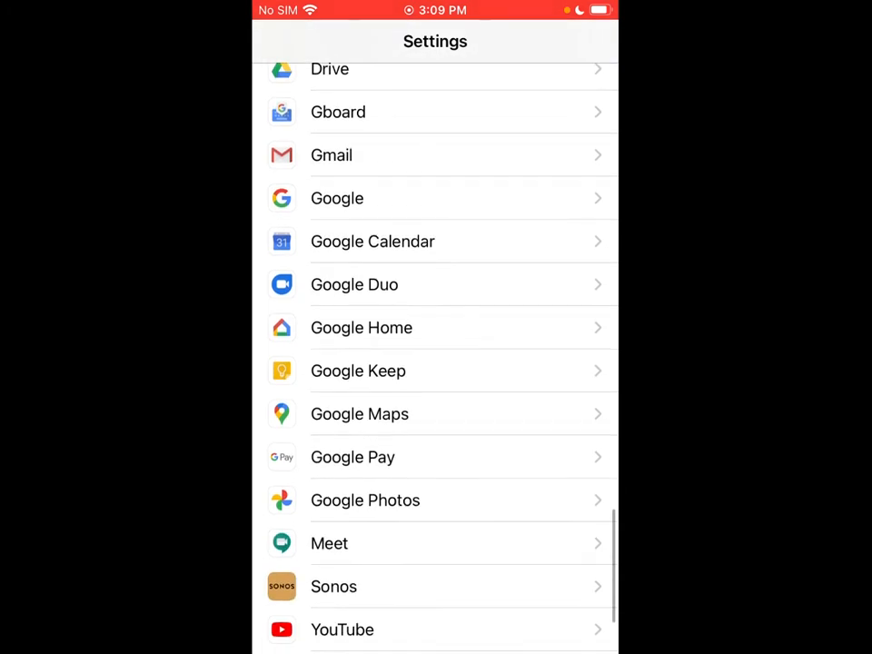
scroll("down", 3)
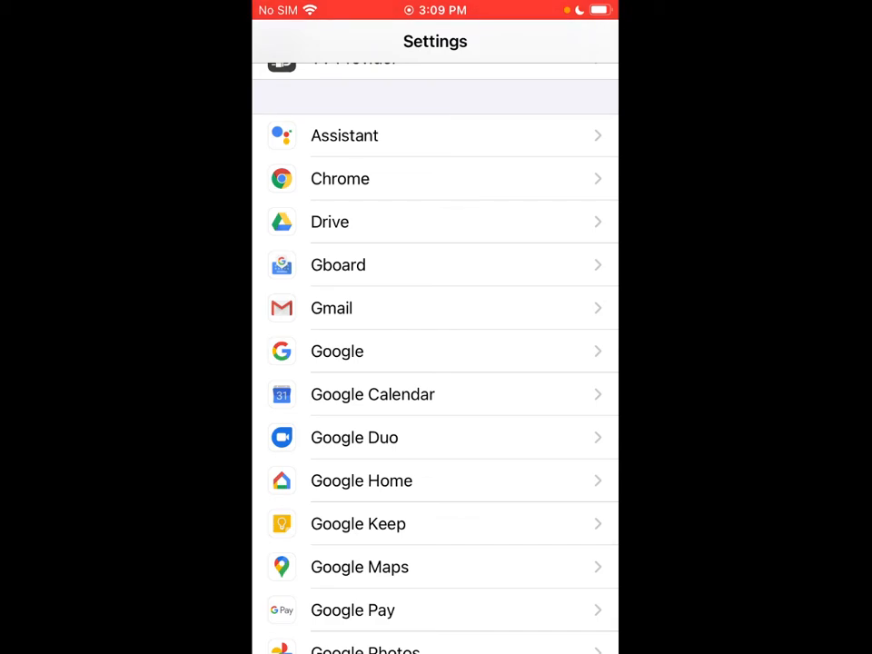
left_click(330, 309)
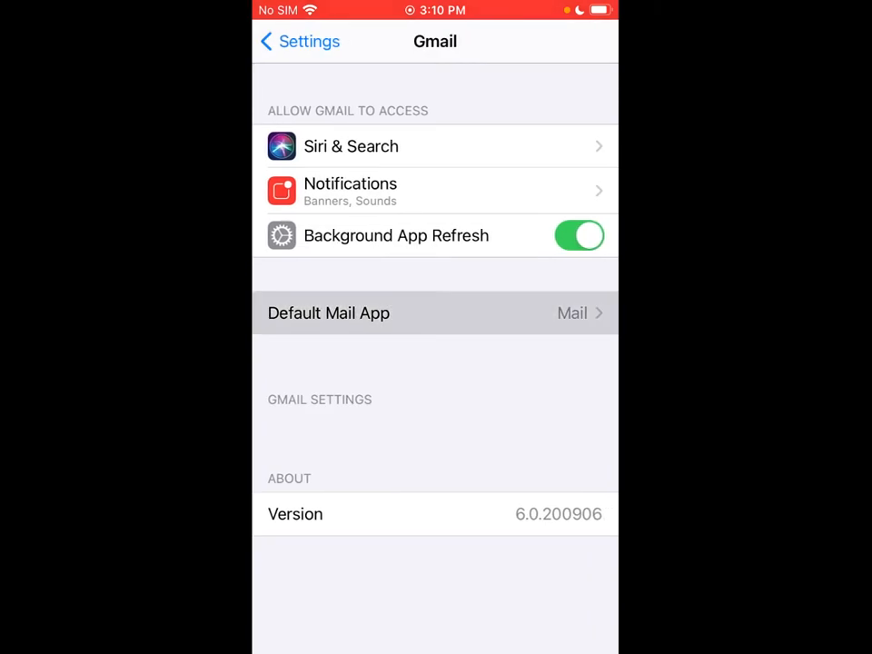
Choose Gmail under Default Mail App in place of Mail, then go back to Gmail's settings.
left_click(328, 312)
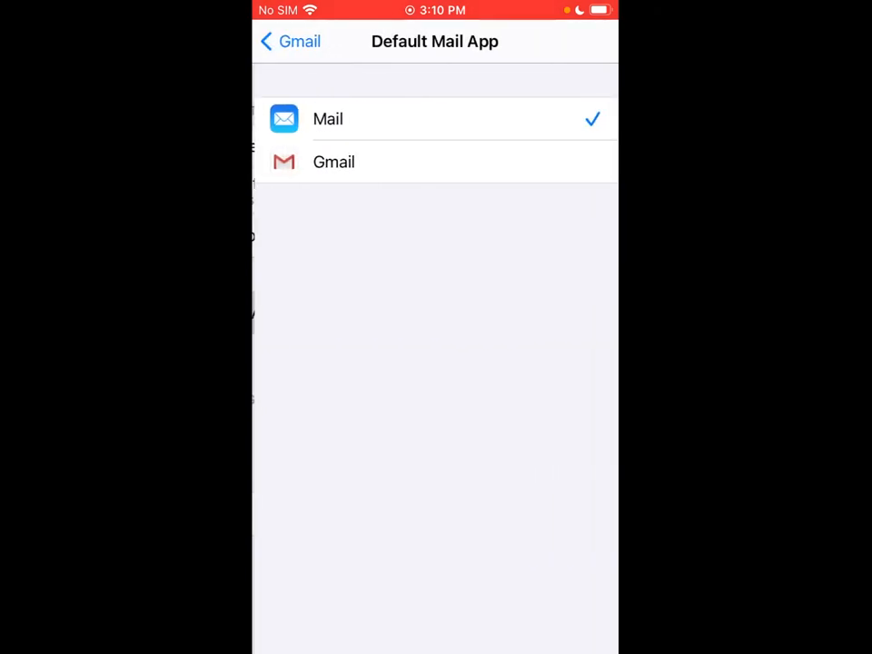
left_click(435, 162)
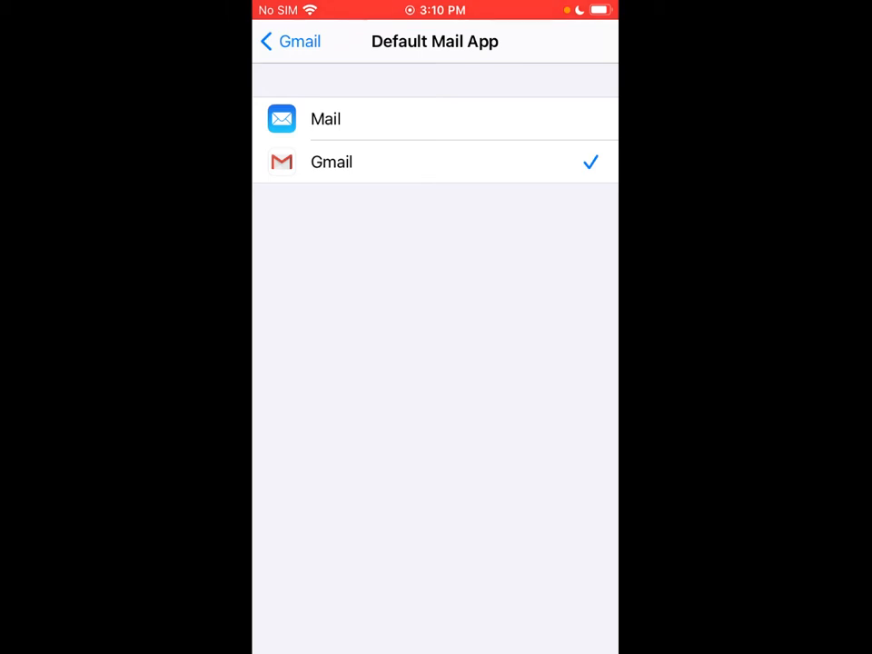
left_click(289, 40)
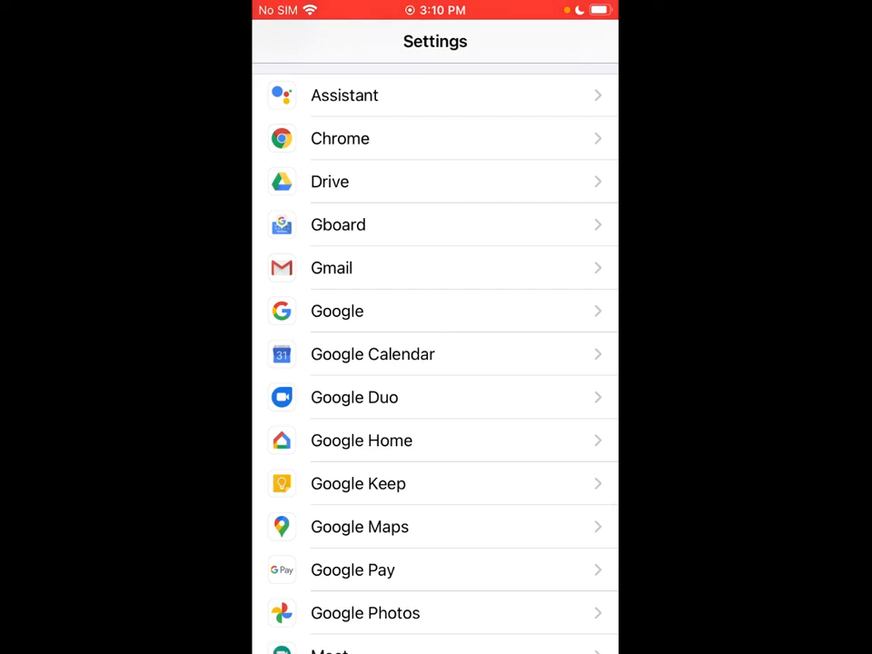
scroll("down", 3)
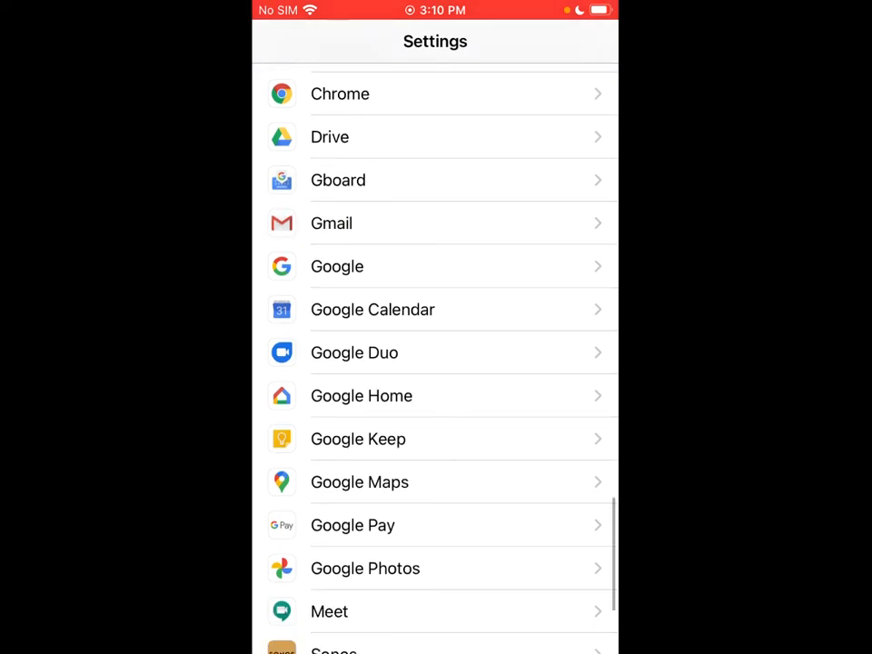